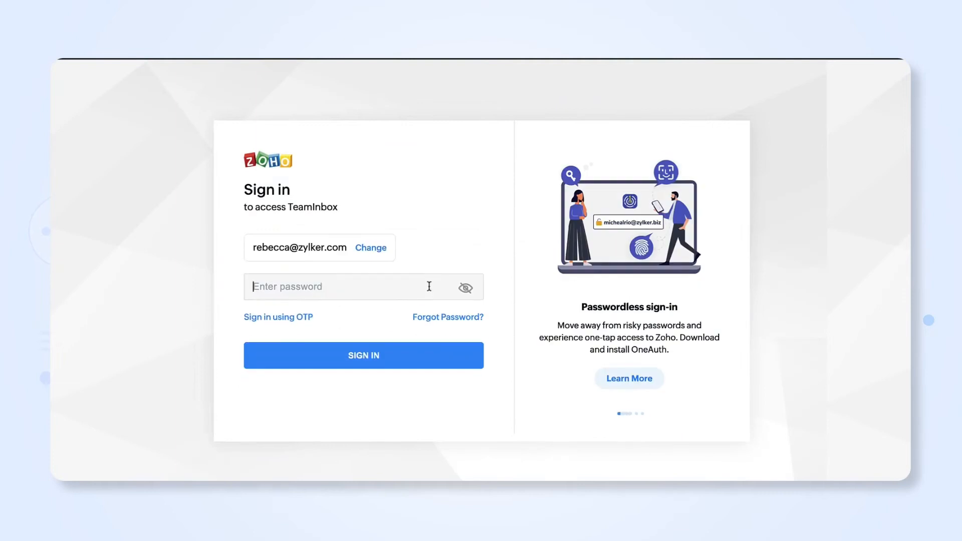
# Sign in to Zoho TeamInbox and land in the main inbox view
pyautogui.click(363, 355)
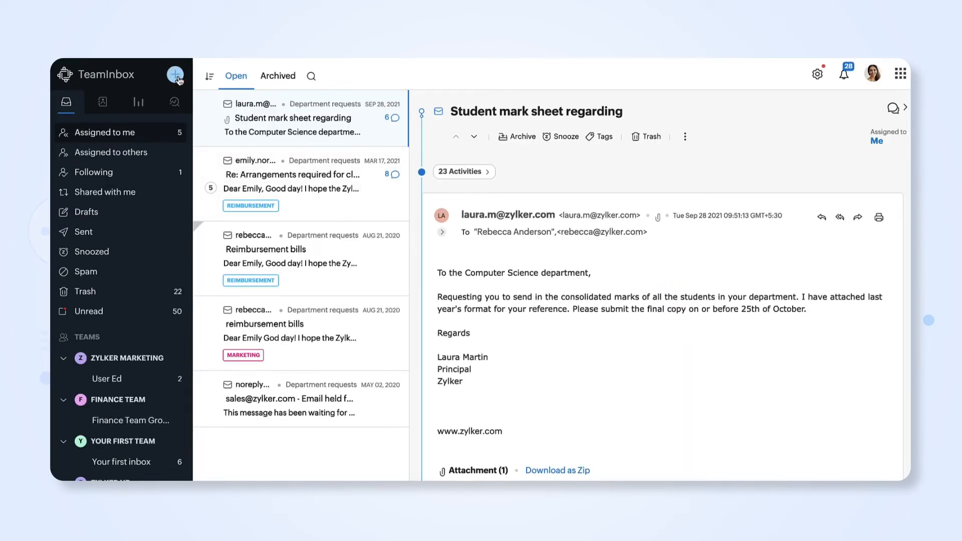
# Start a personal inbox named 'Rebbecca's personal inbox' described as holding Rebbecca's work emails
pyautogui.click(175, 74)
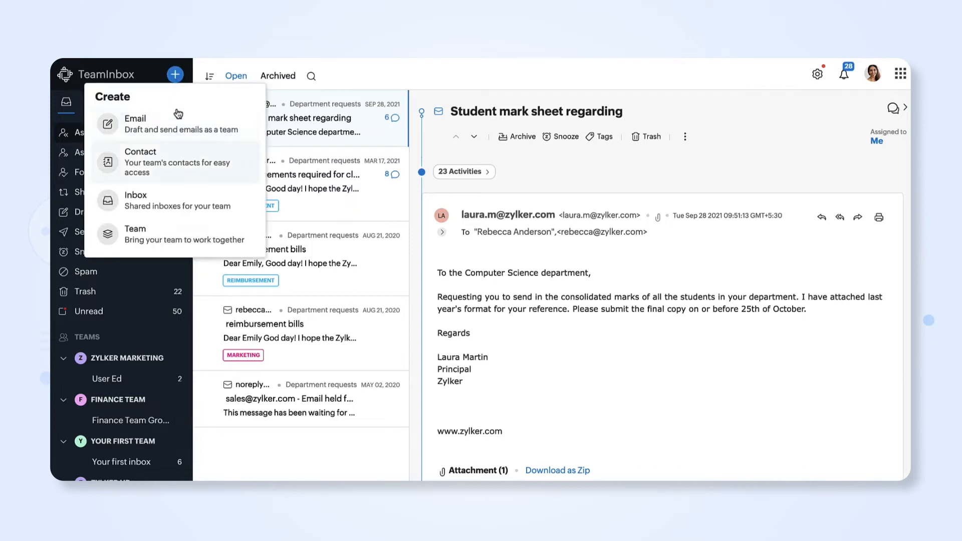
pyautogui.click(136, 196)
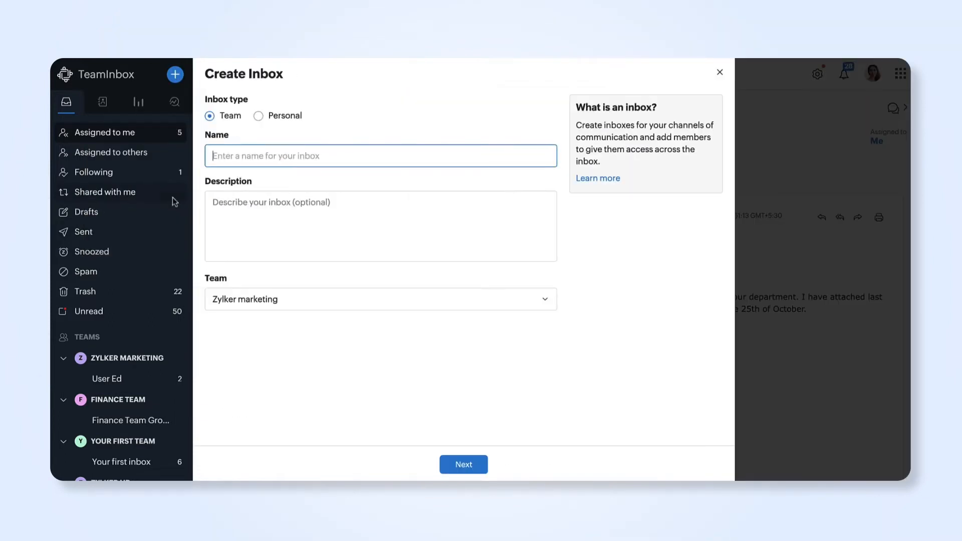
pyautogui.click(259, 116)
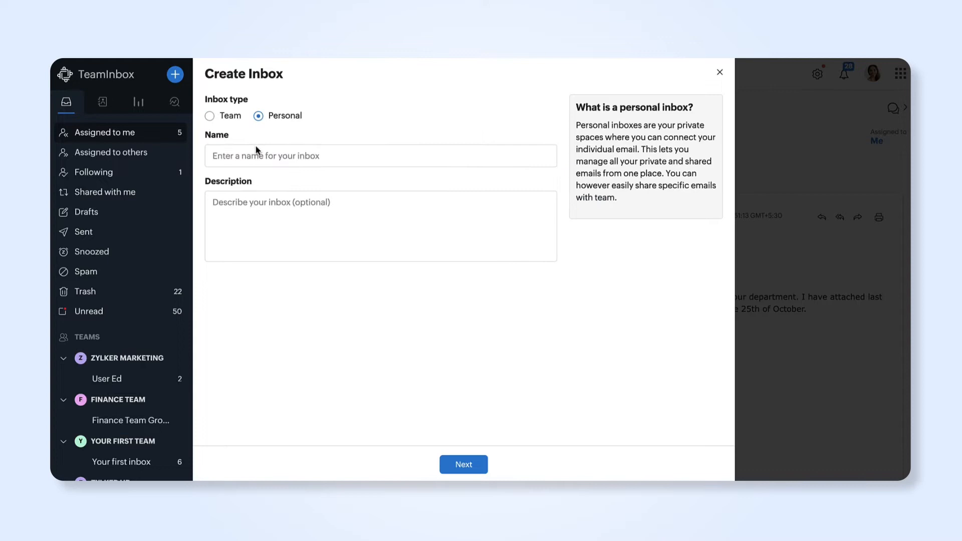
pyautogui.click(381, 155)
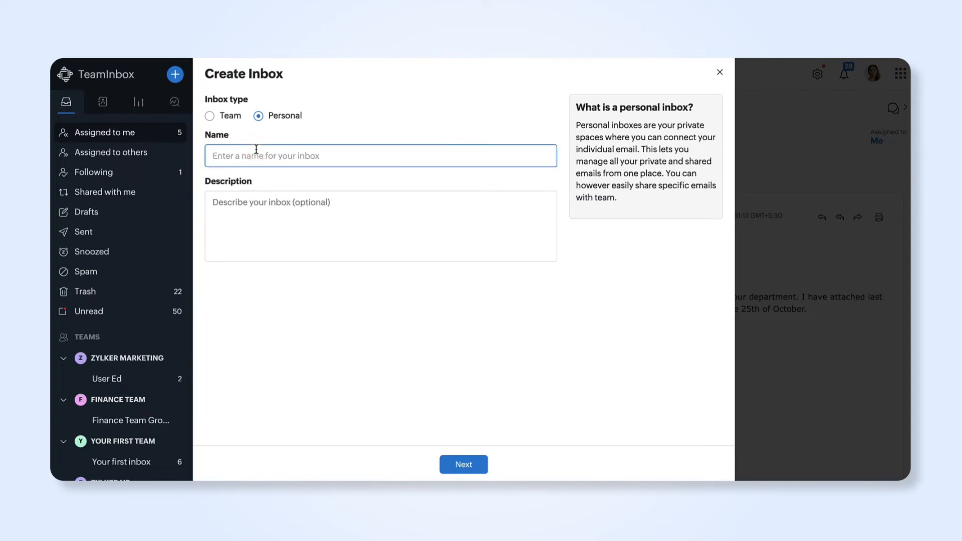
pyautogui.write("Rebbecca's personal inbox")
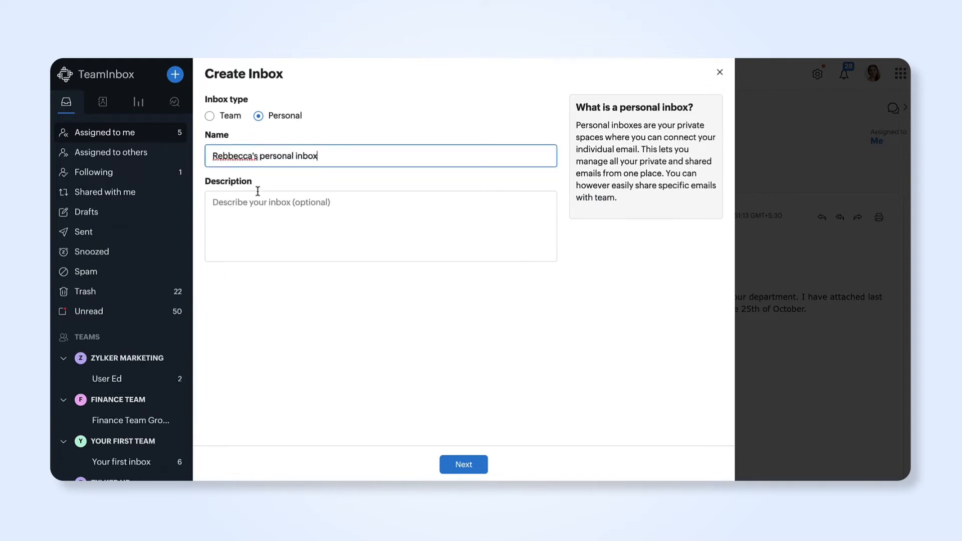
pyautogui.write("This inbox will hold Rebbecca's work emails.")
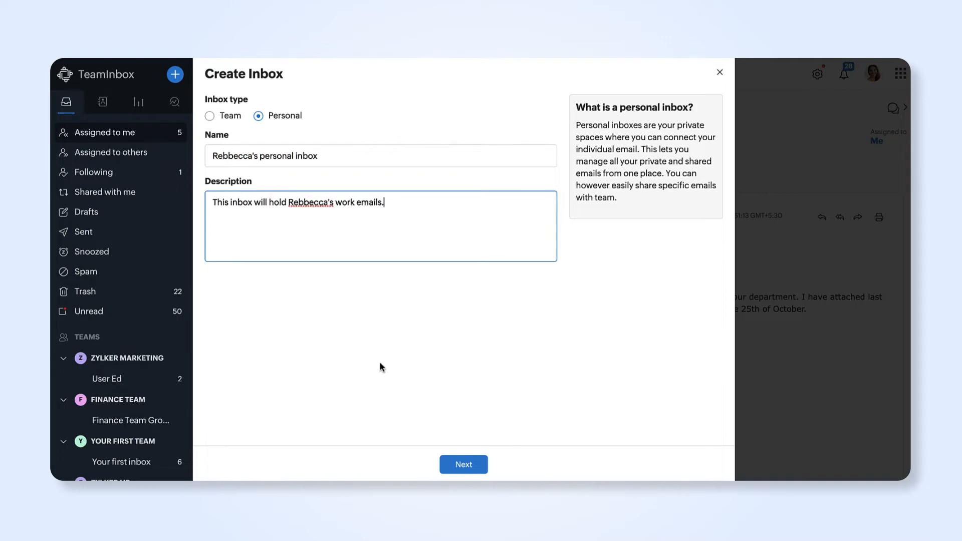
pyautogui.click(463, 464)
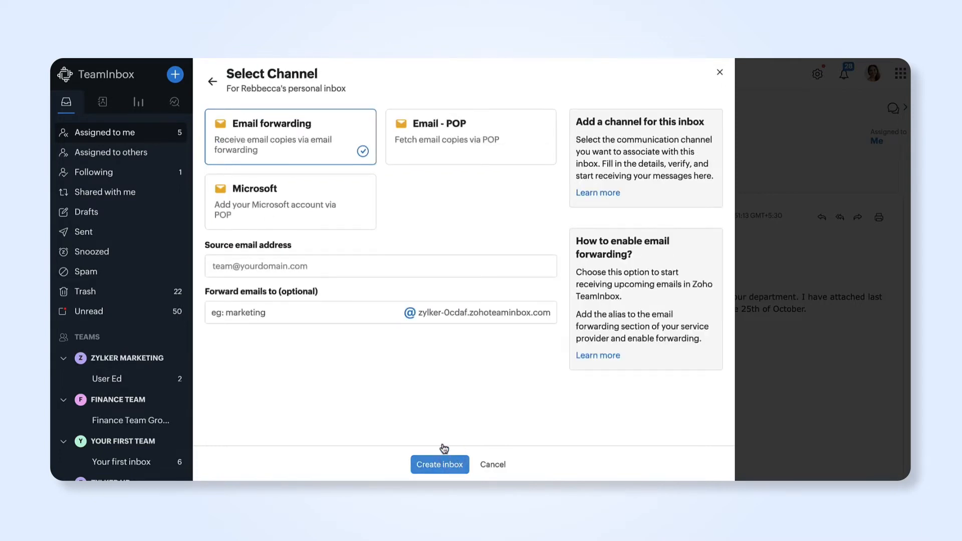
pyautogui.moveTo(319, 146)
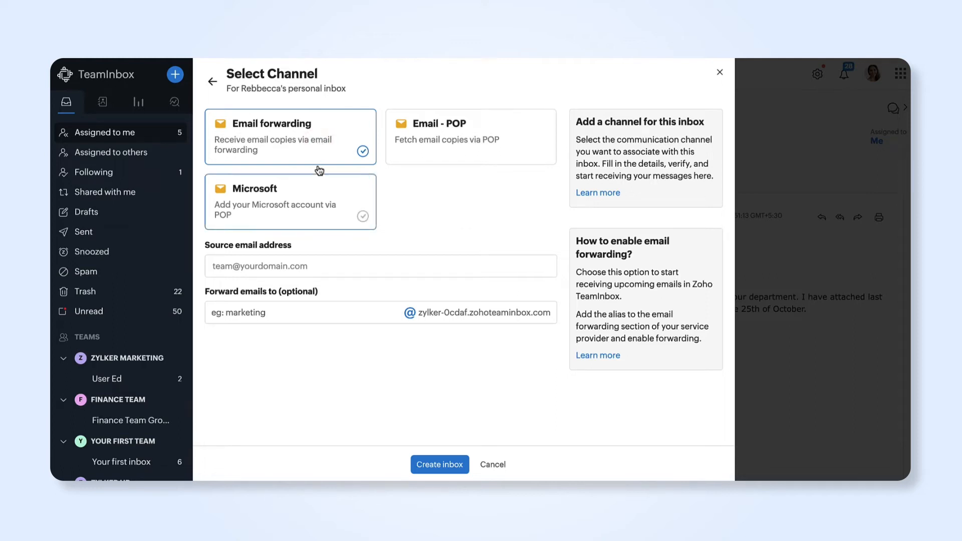
pyautogui.write('rebbecca@zylker.com')
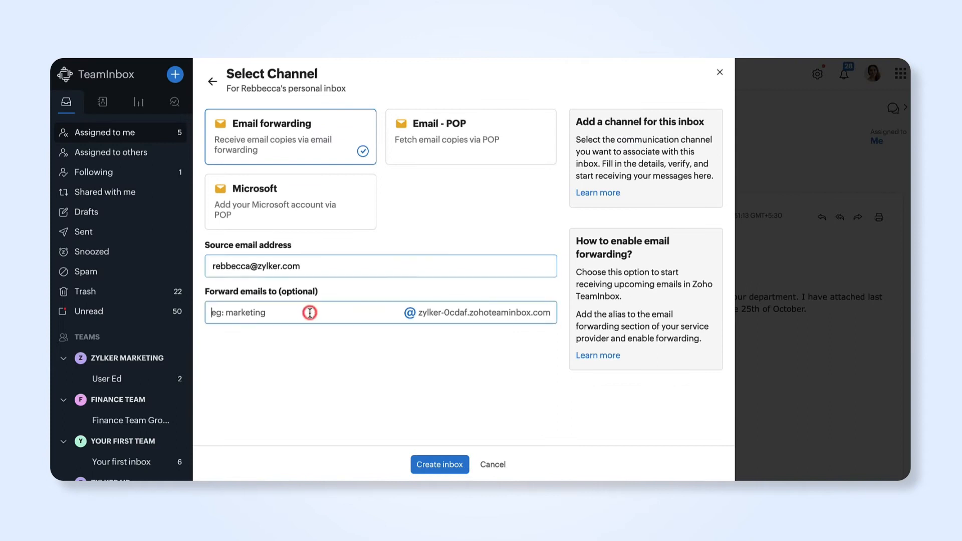
pyautogui.write('rebbecca')
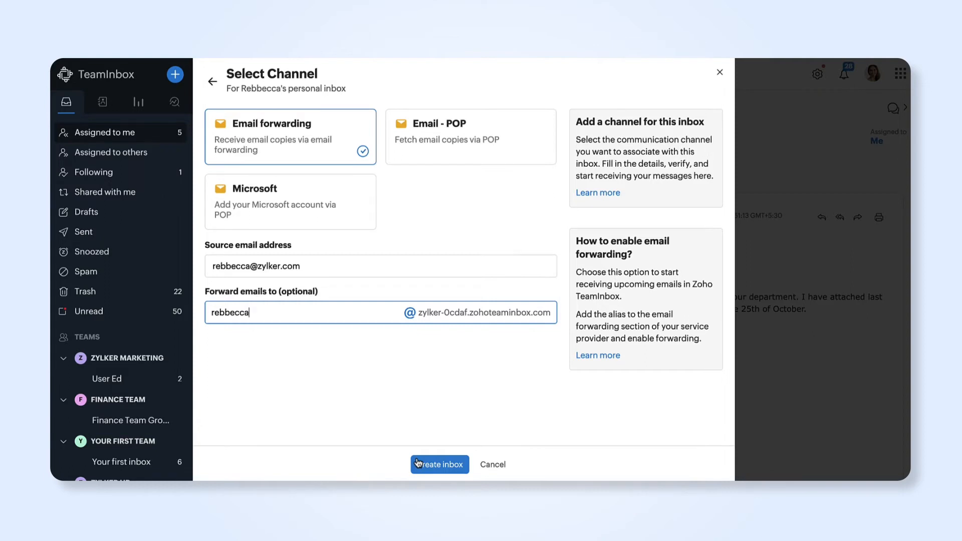
pyautogui.click(439, 464)
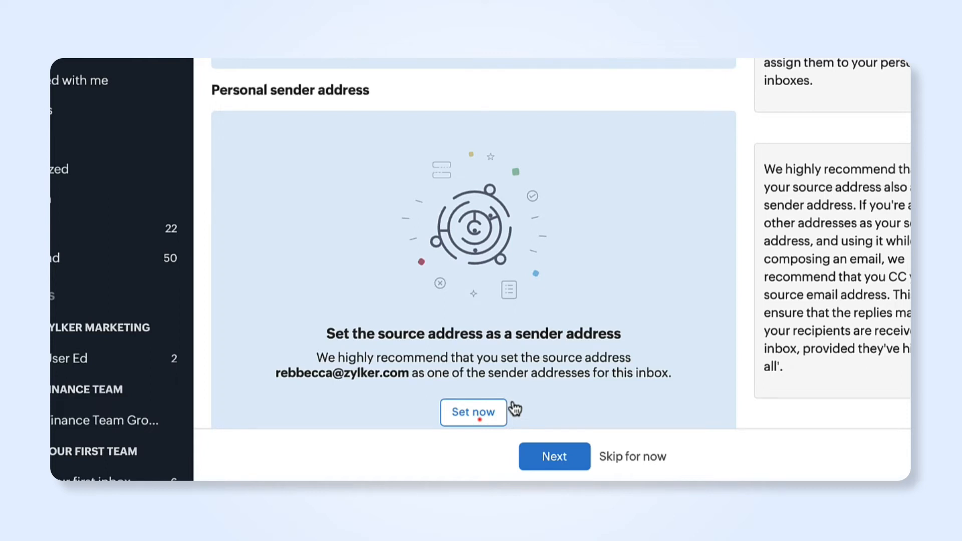
# Add the source address as a personal sender address named 'Rebbecca'
pyautogui.scroll(3)
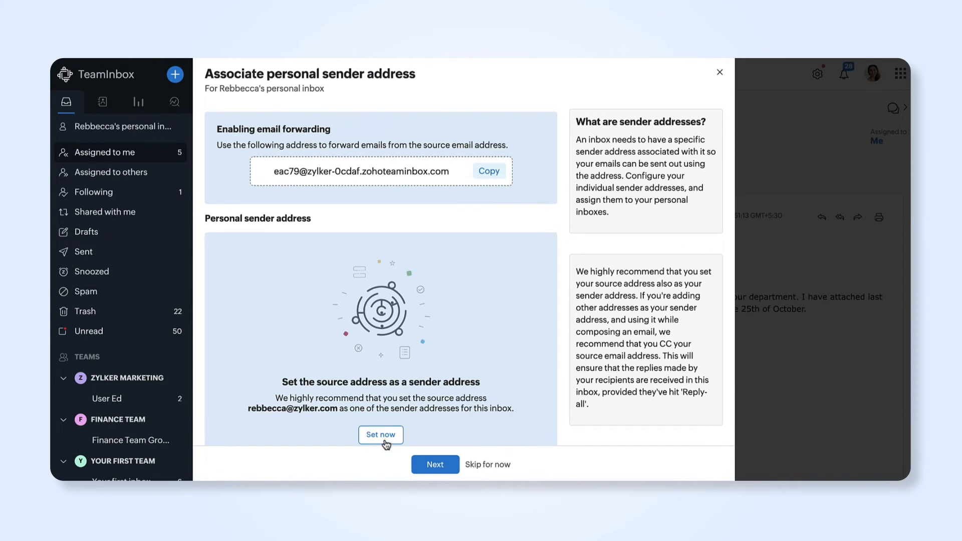
pyautogui.click(380, 434)
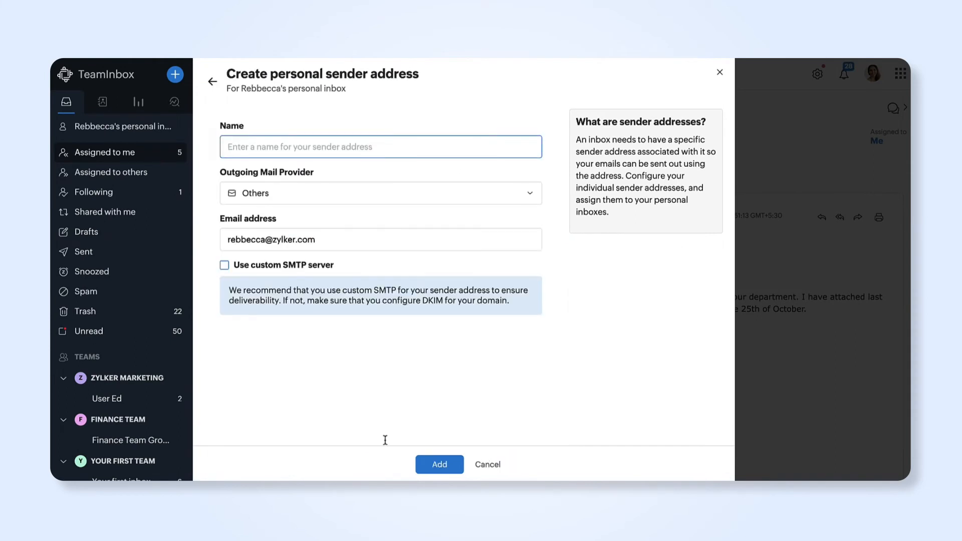
pyautogui.write('Rebbecca')
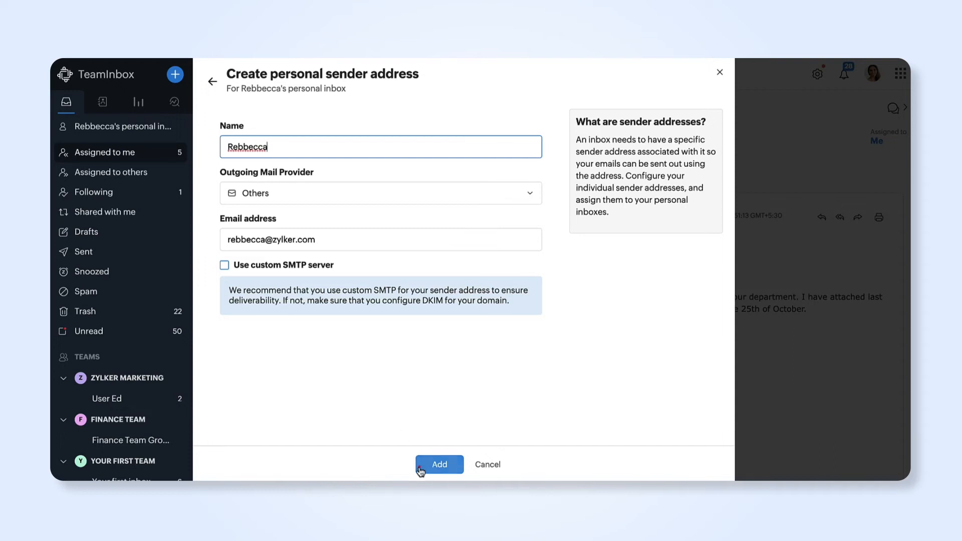
pyautogui.click(439, 464)
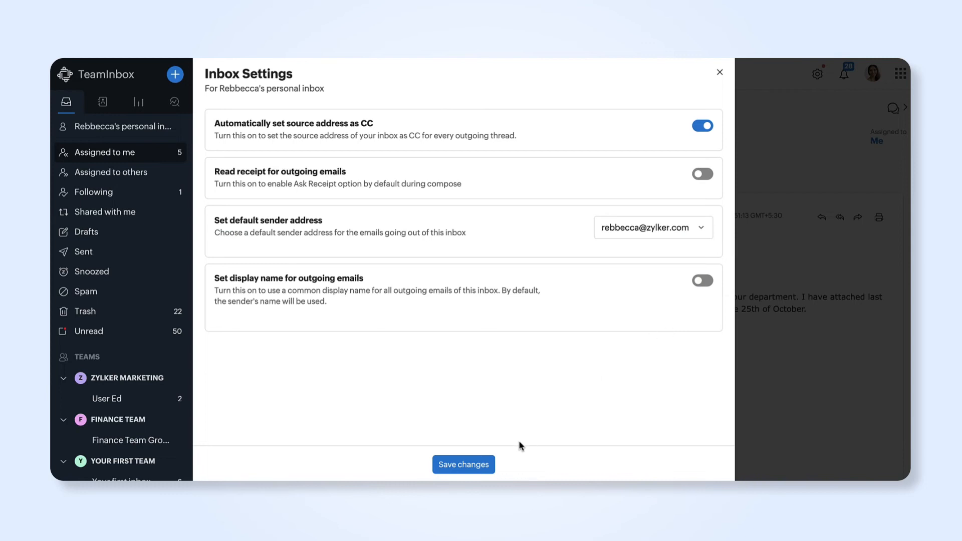
# Save the inbox settings and return to the mail view
pyautogui.click(463, 465)
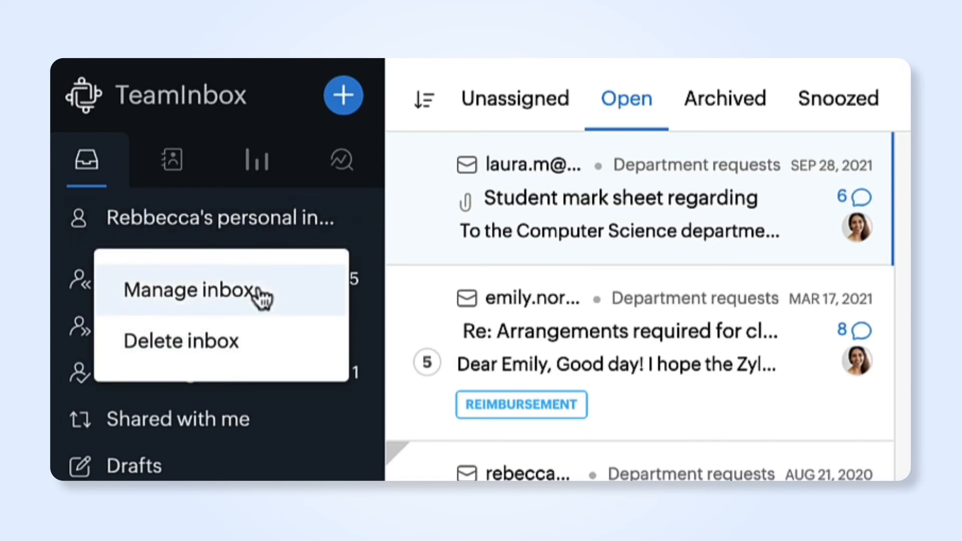
# Review the inbox's management settings: signature, Urgent tag, then general preferences
pyautogui.click(192, 289)
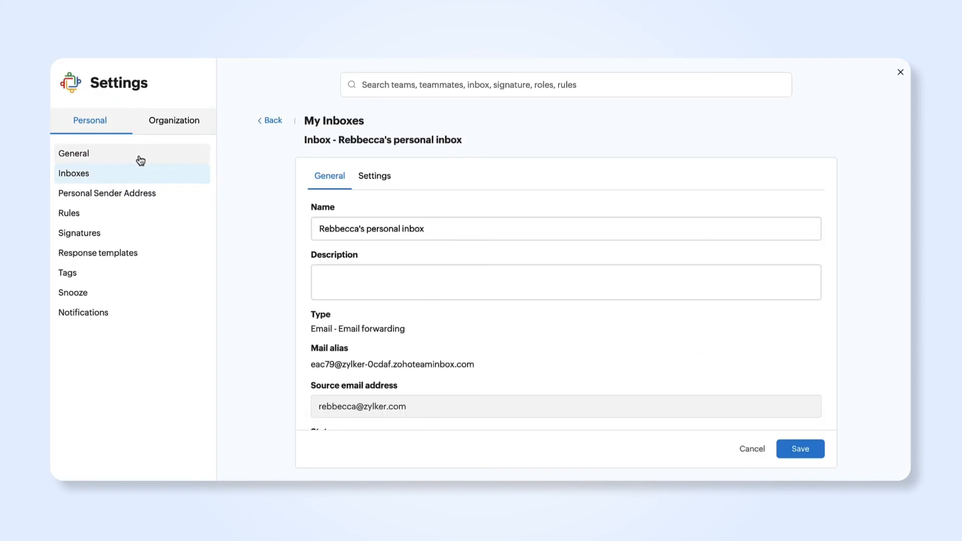
pyautogui.click(79, 232)
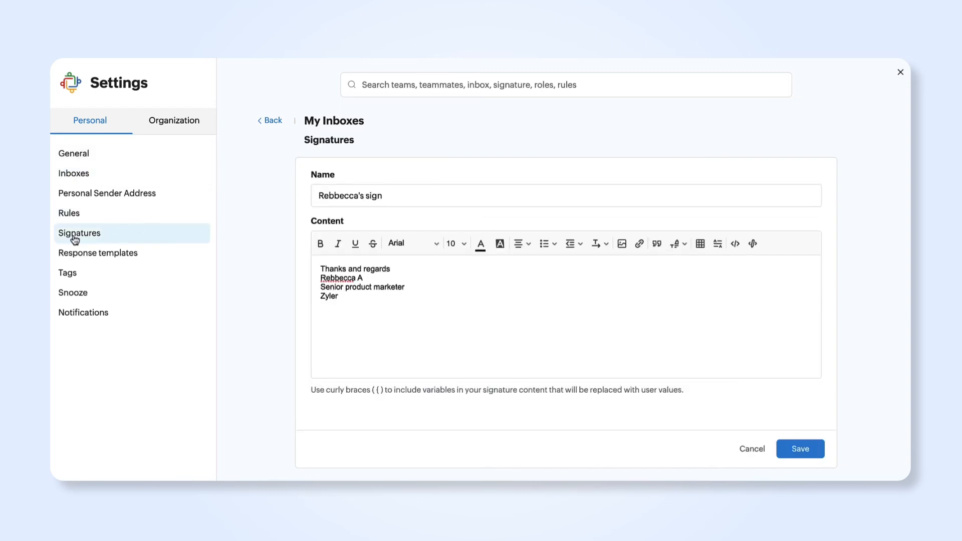
pyautogui.click(67, 272)
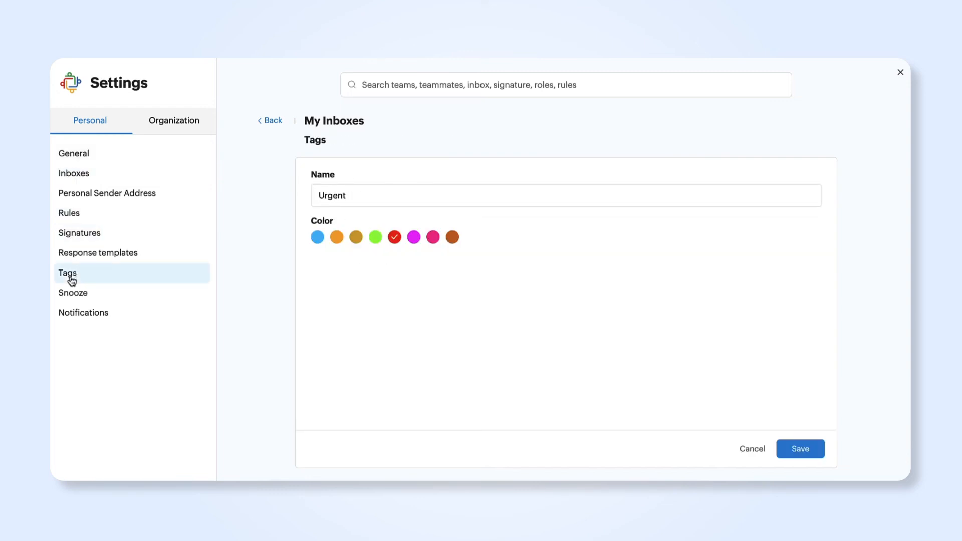
pyautogui.click(73, 157)
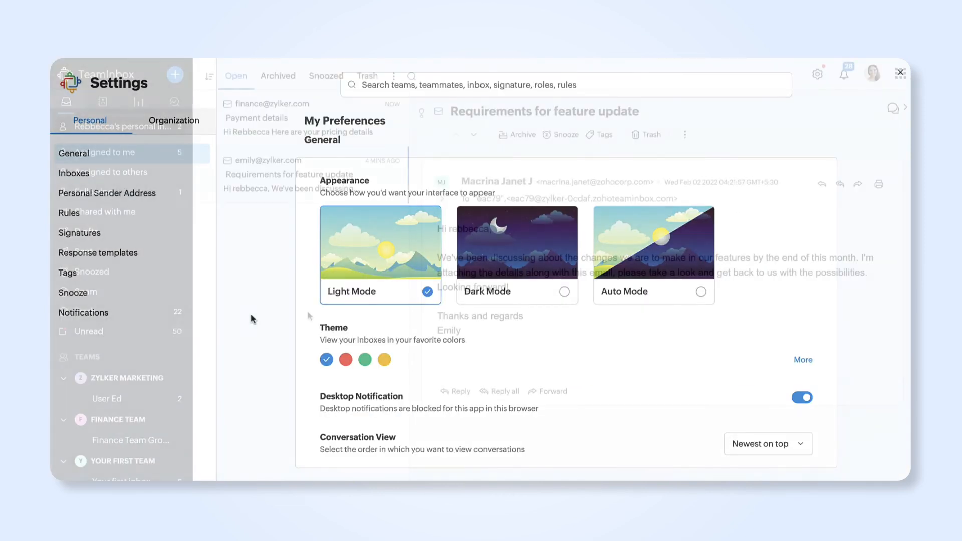
pyautogui.click(900, 72)
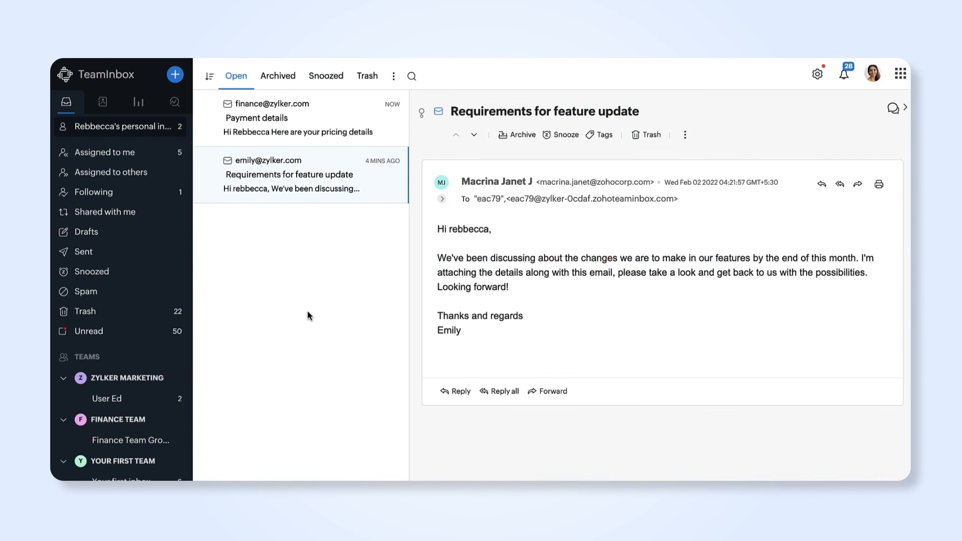
pyautogui.moveTo(452, 382)
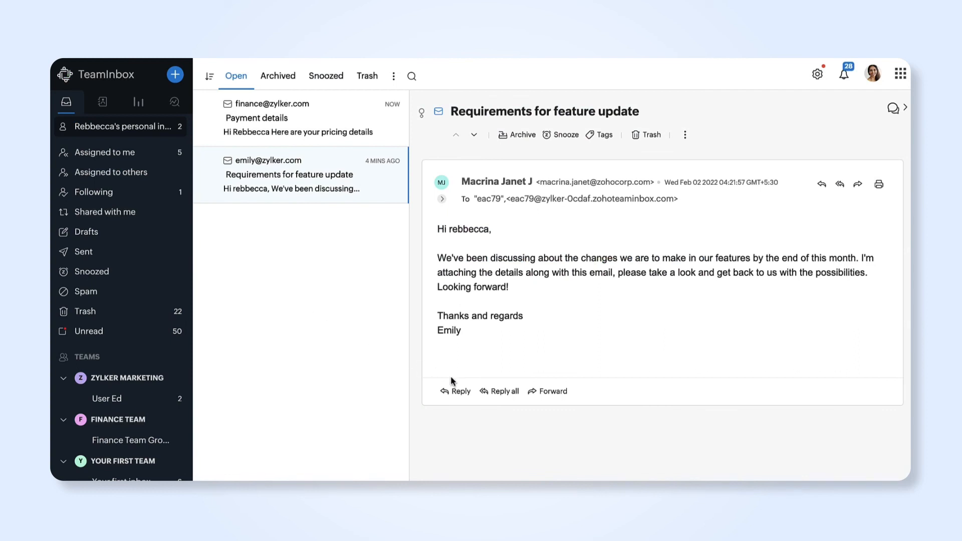
pyautogui.moveTo(645, 265)
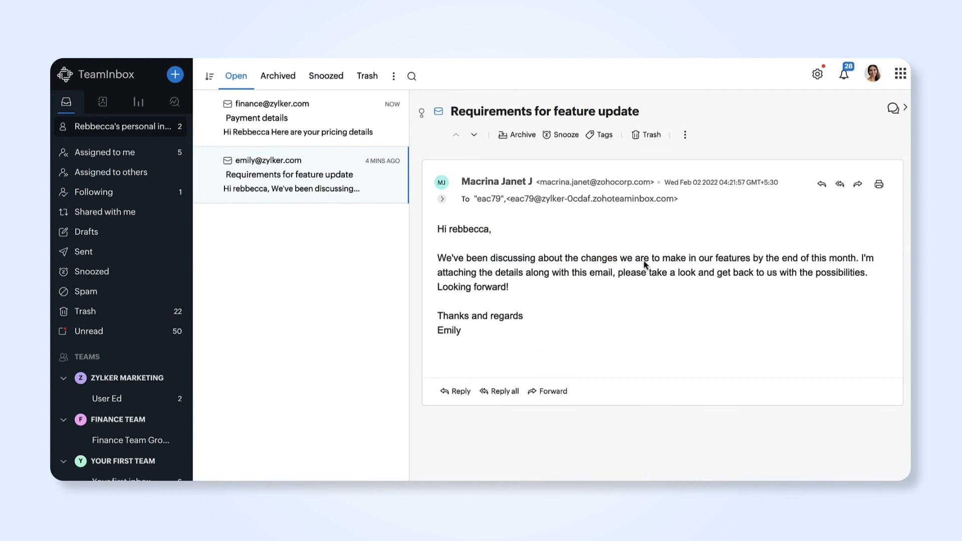
pyautogui.click(895, 107)
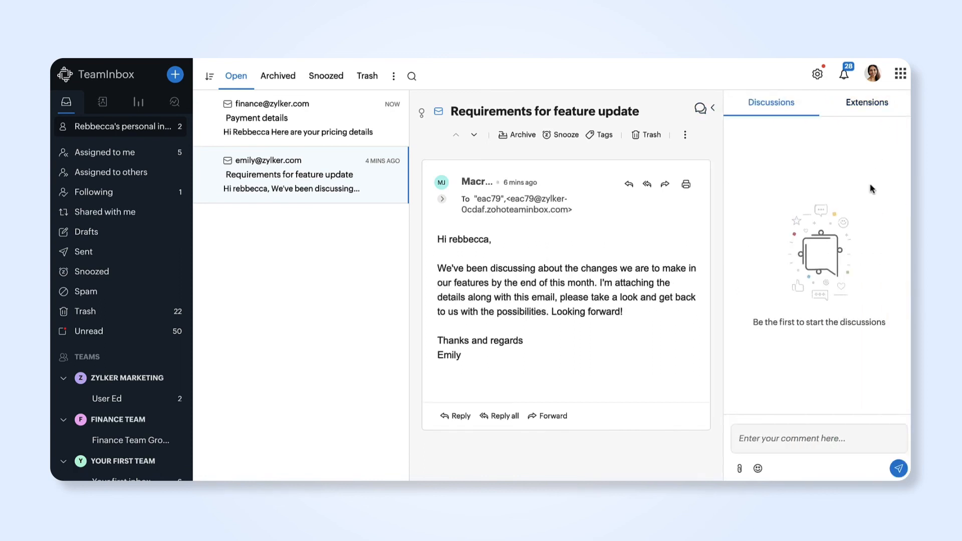
pyautogui.write('@')
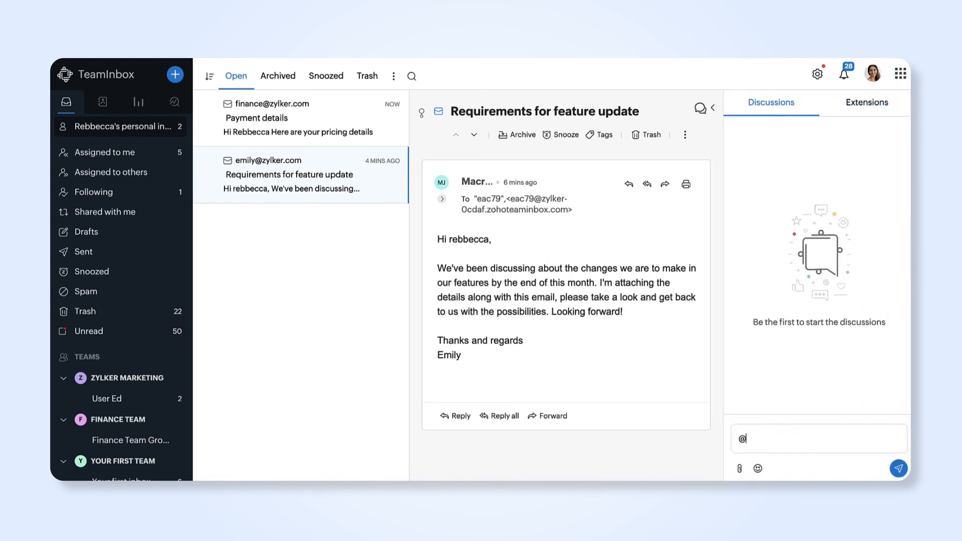
pyautogui.write('Ken')
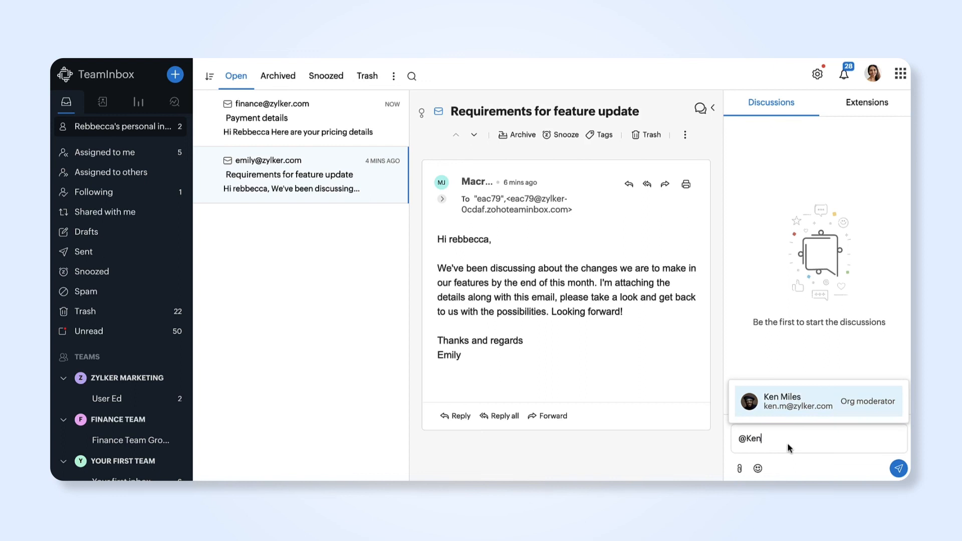
pyautogui.click(818, 401)
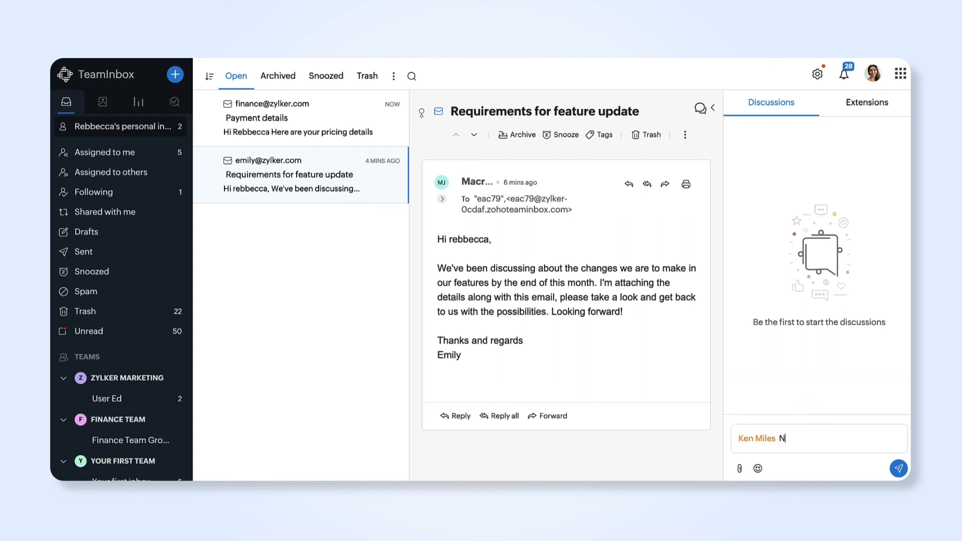
pyautogui.click(898, 468)
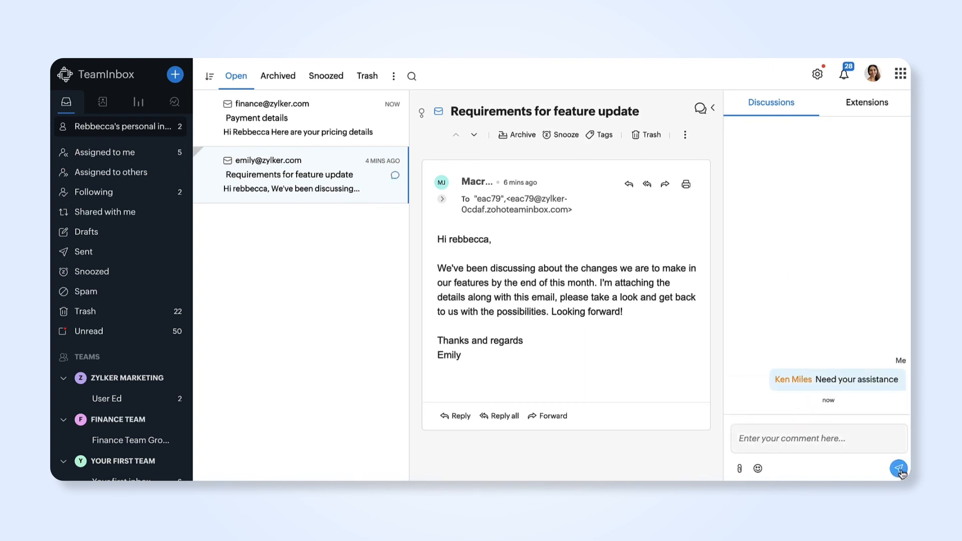
pyautogui.moveTo(637, 457)
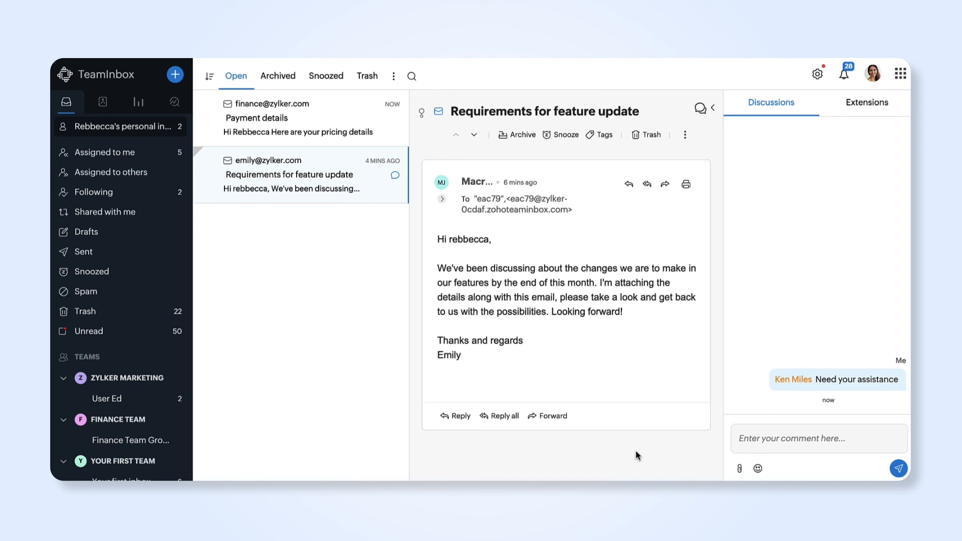